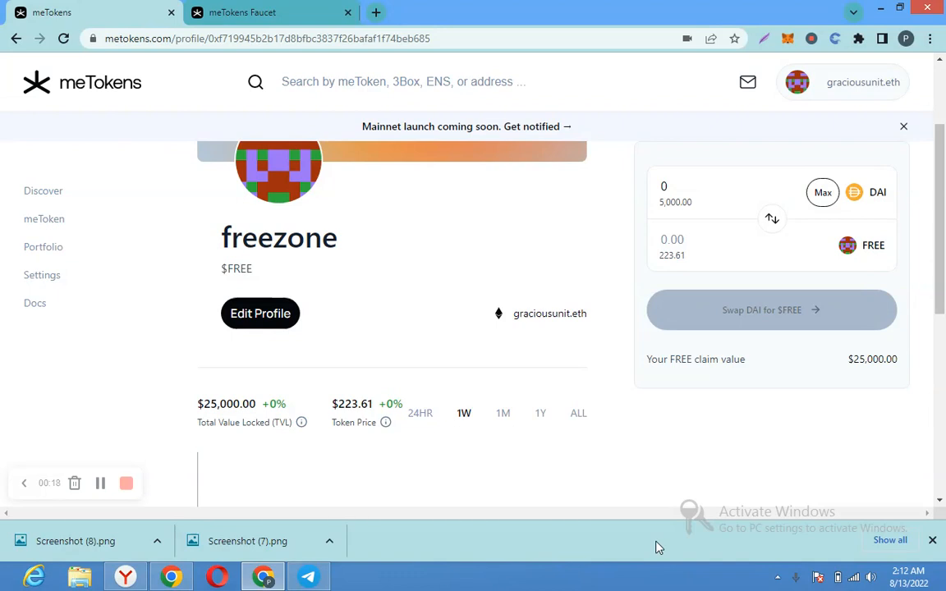
mouse_move(414, 401)
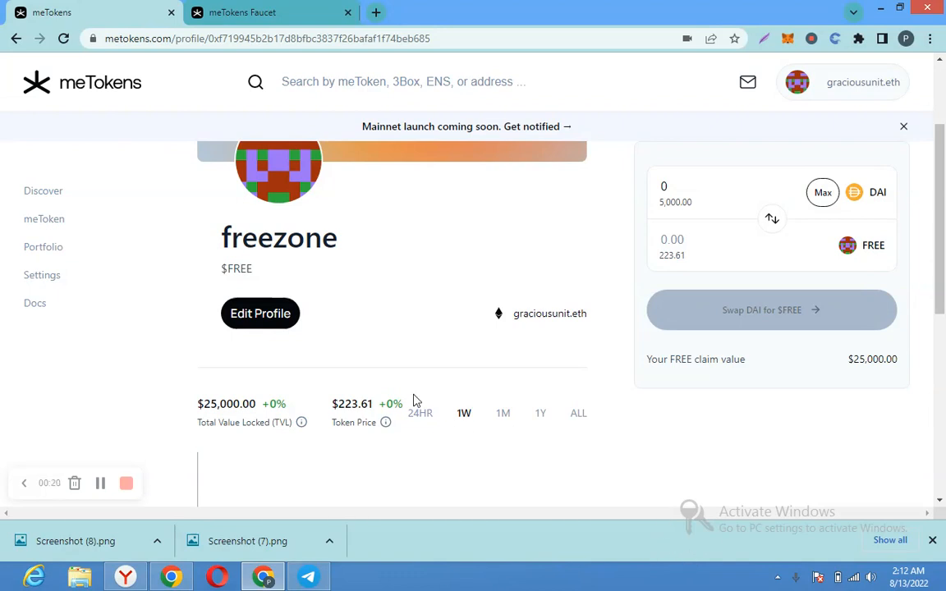
mouse_move(197, 286)
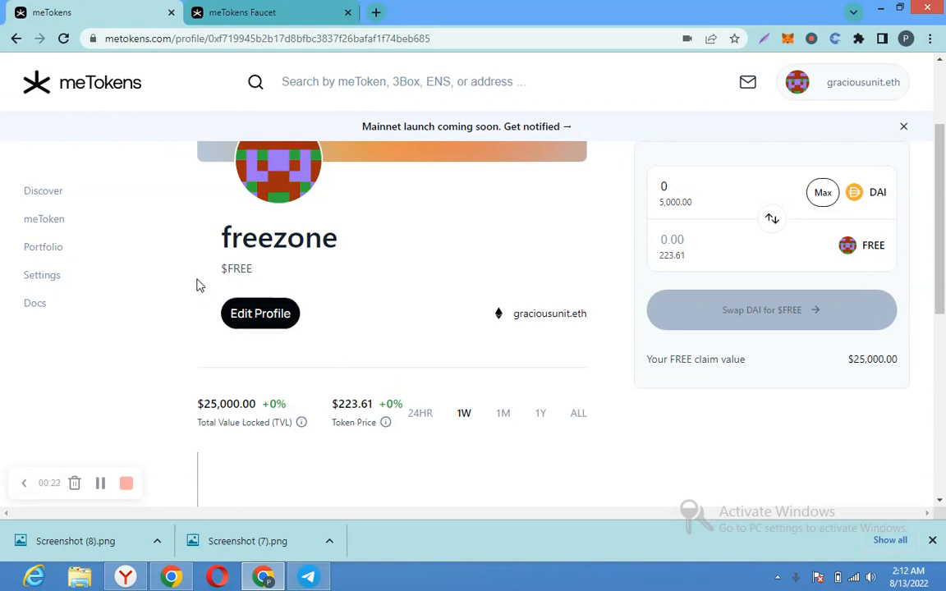
mouse_move(43, 247)
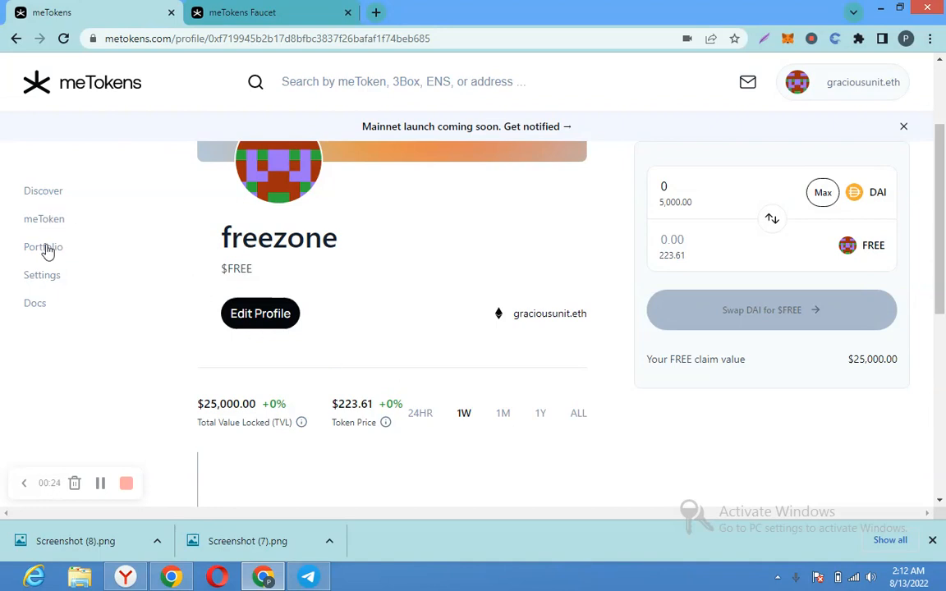
Browse the portfolio and creators pages, check the wallet, then go to the test DAI faucet
click(42, 246)
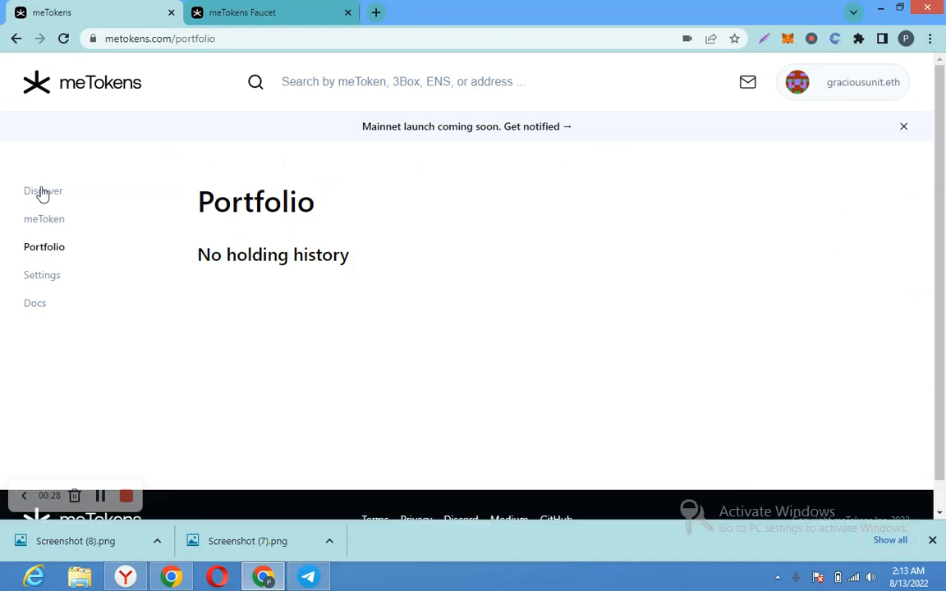
click(43, 191)
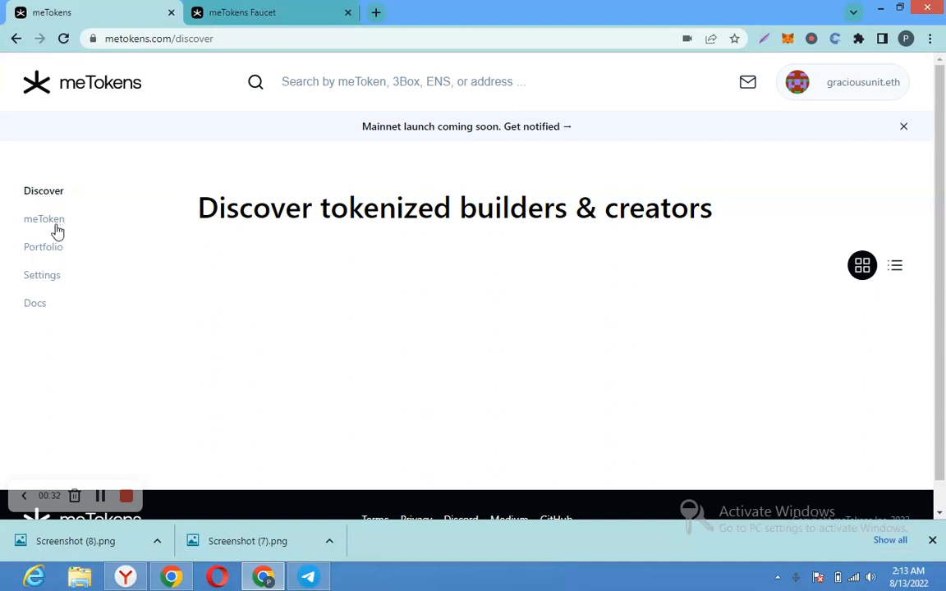
click(42, 219)
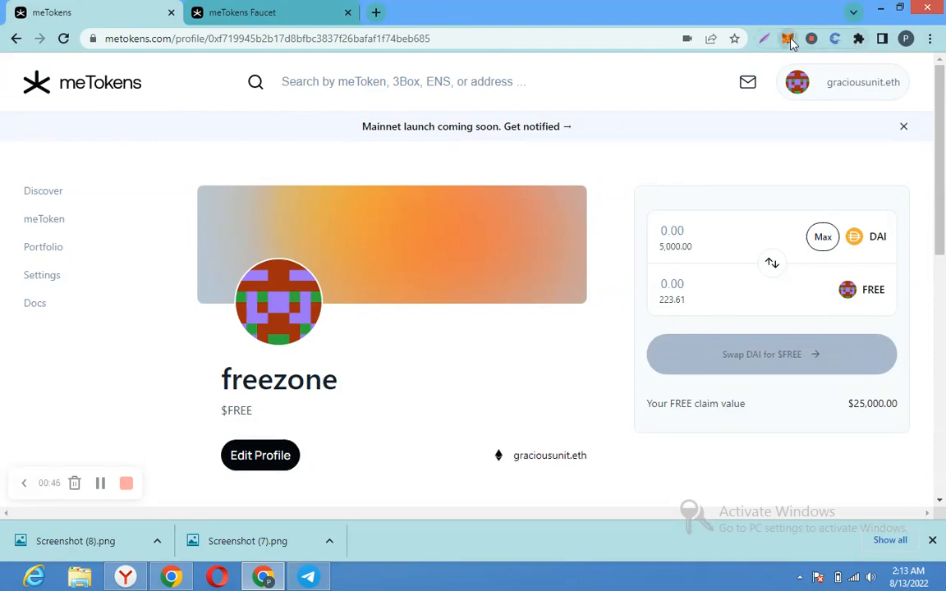
click(788, 39)
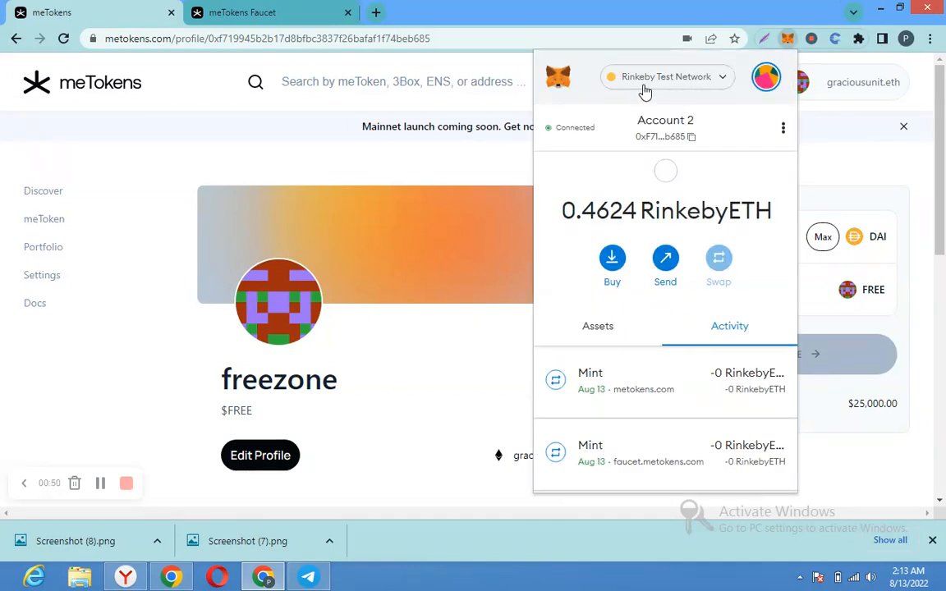
mouse_move(828, 126)
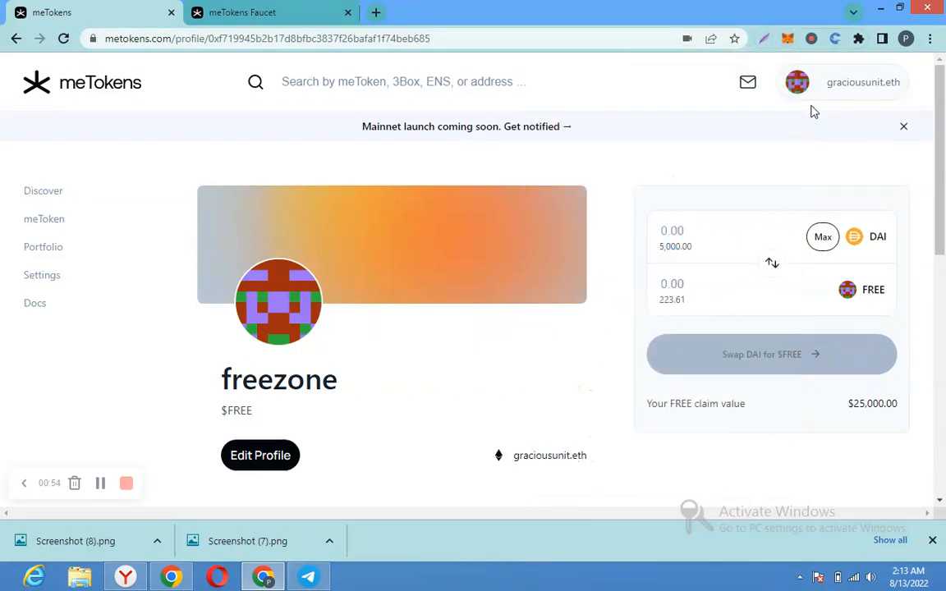
mouse_move(636, 250)
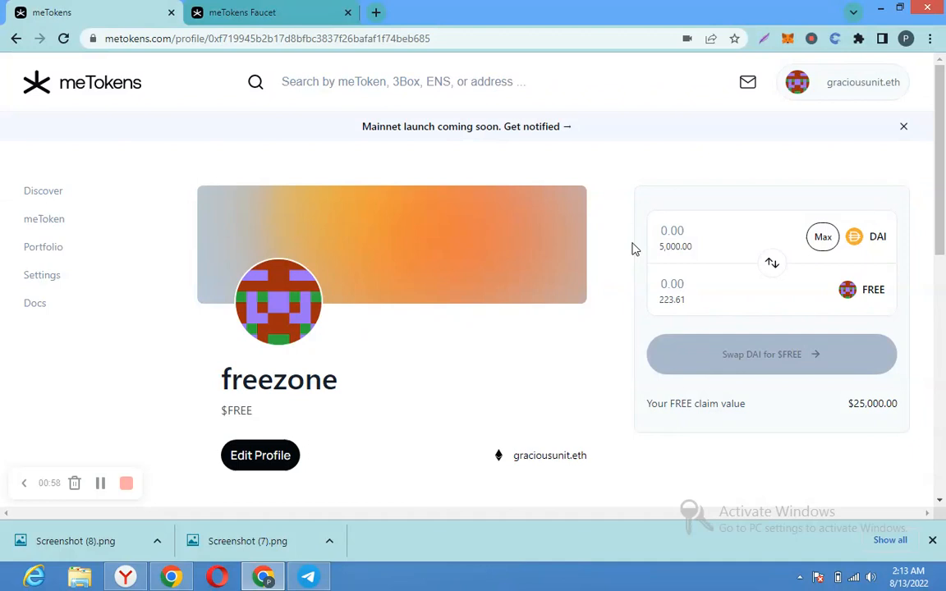
mouse_move(288, 23)
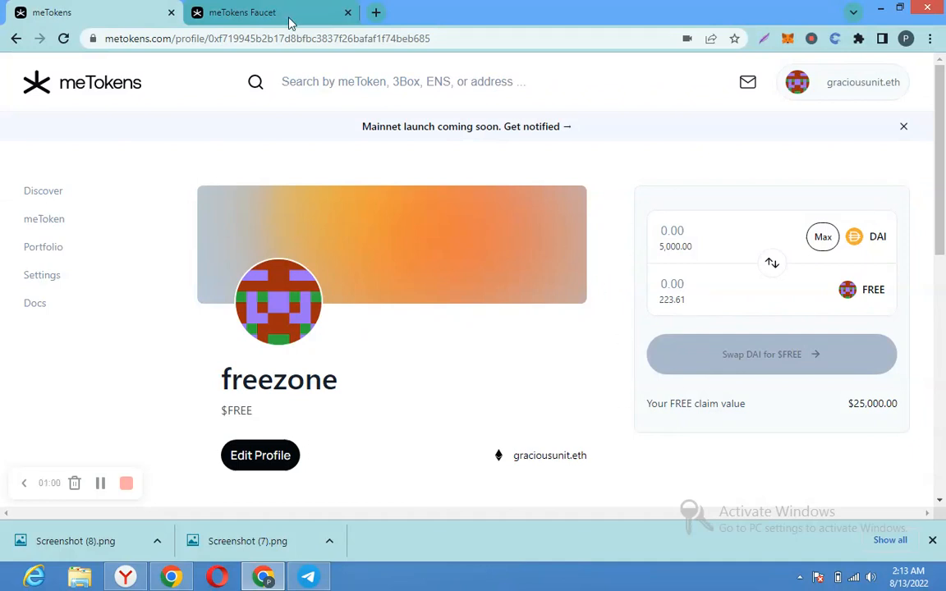
click(243, 13)
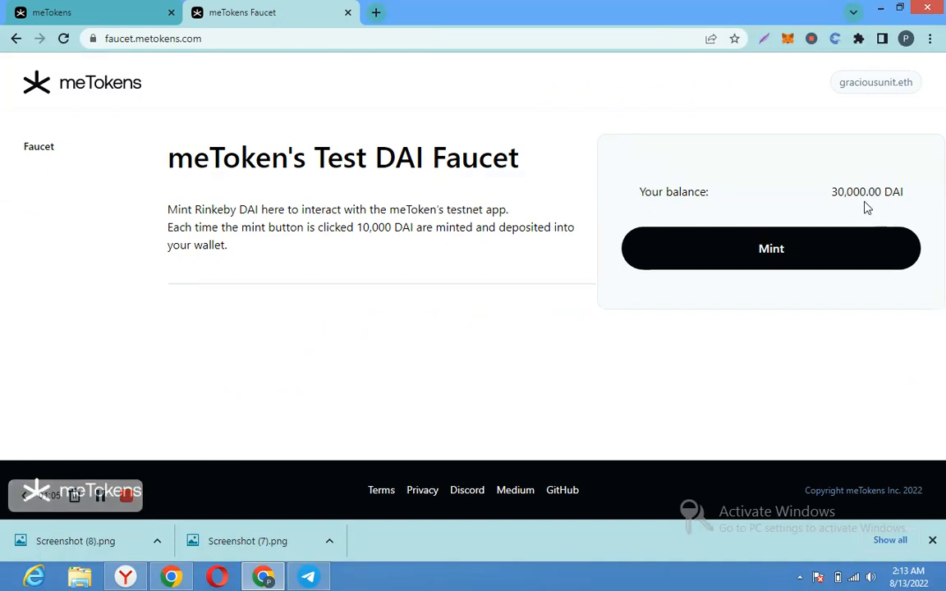
mouse_move(772, 249)
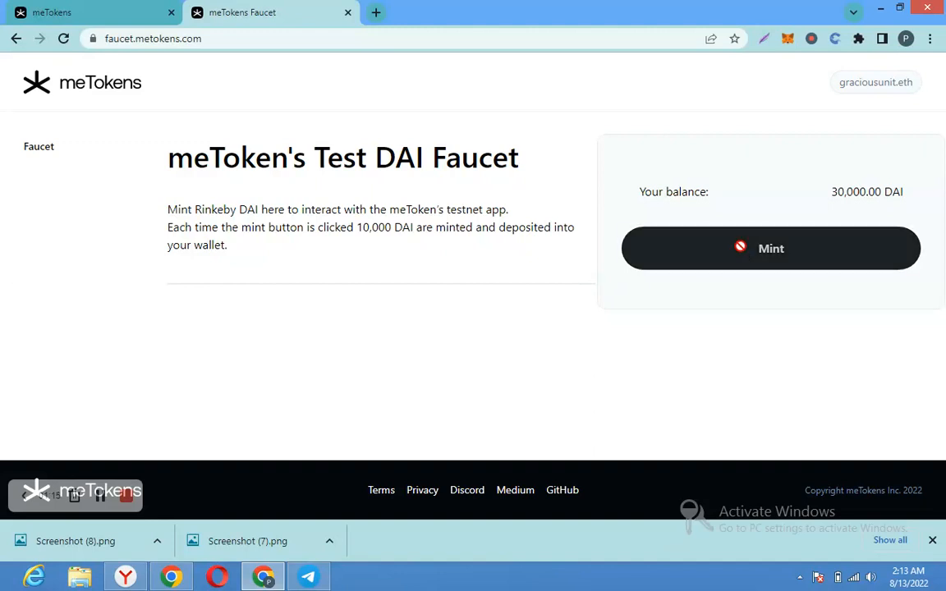
Mint 10,000 test DAI and confirm the 0.00005128 RinkebyETH gas transaction in MetaMask
click(770, 248)
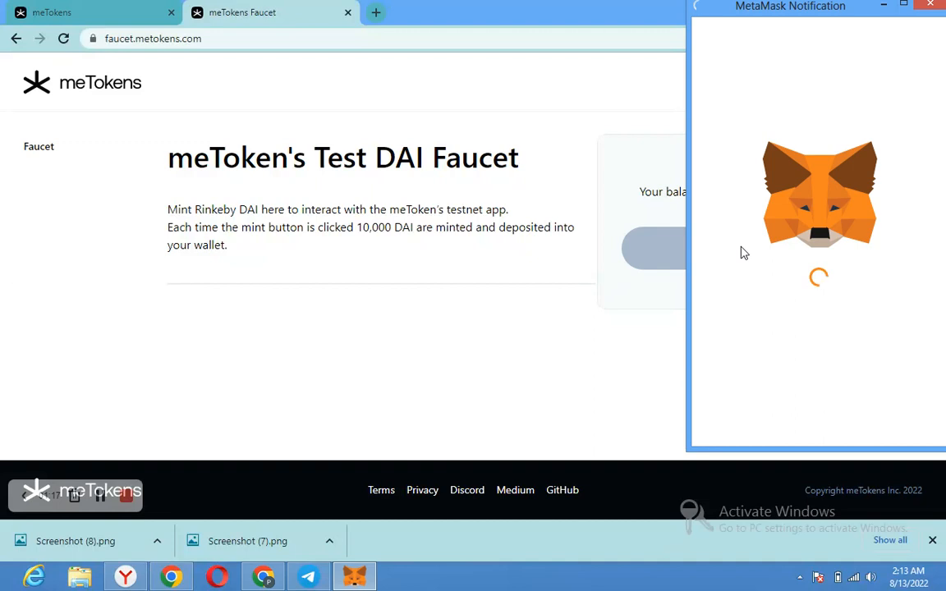
mouse_move(807, 396)
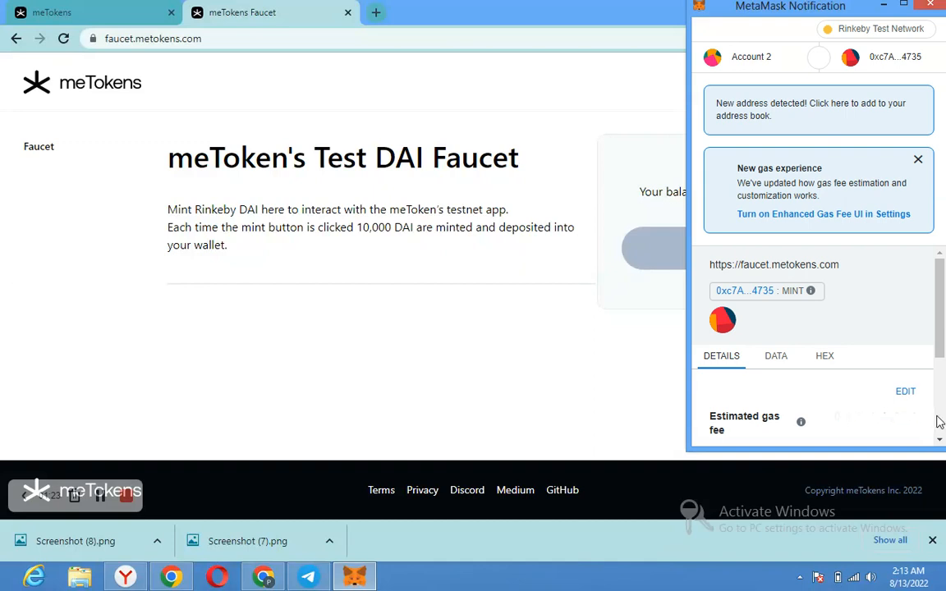
scroll(down, 3)
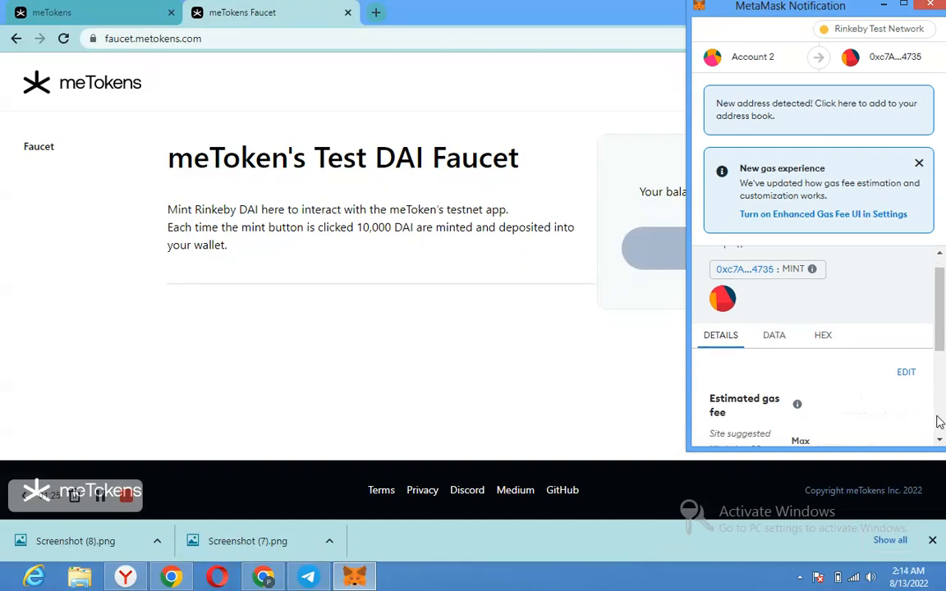
scroll(down, 3)
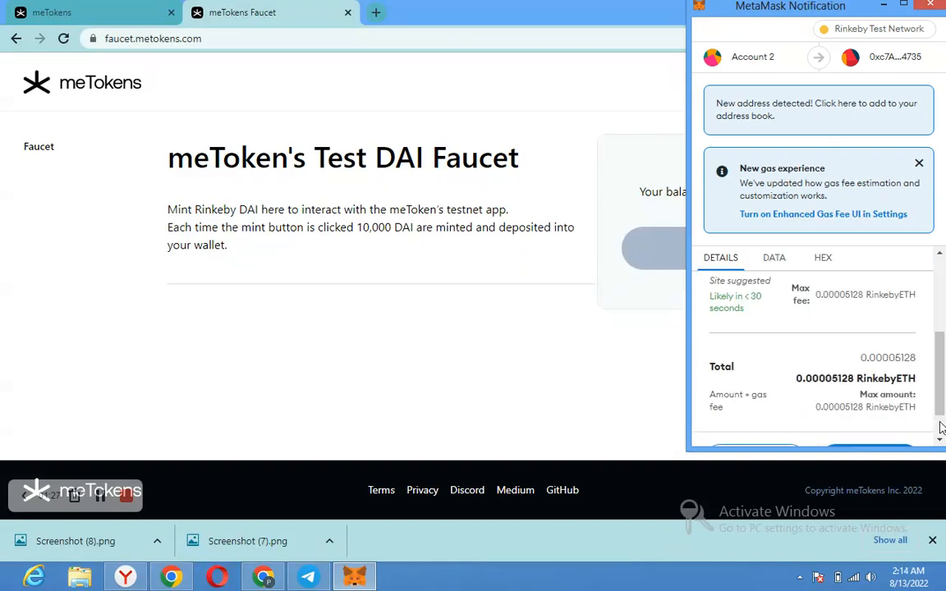
scroll(down, 3)
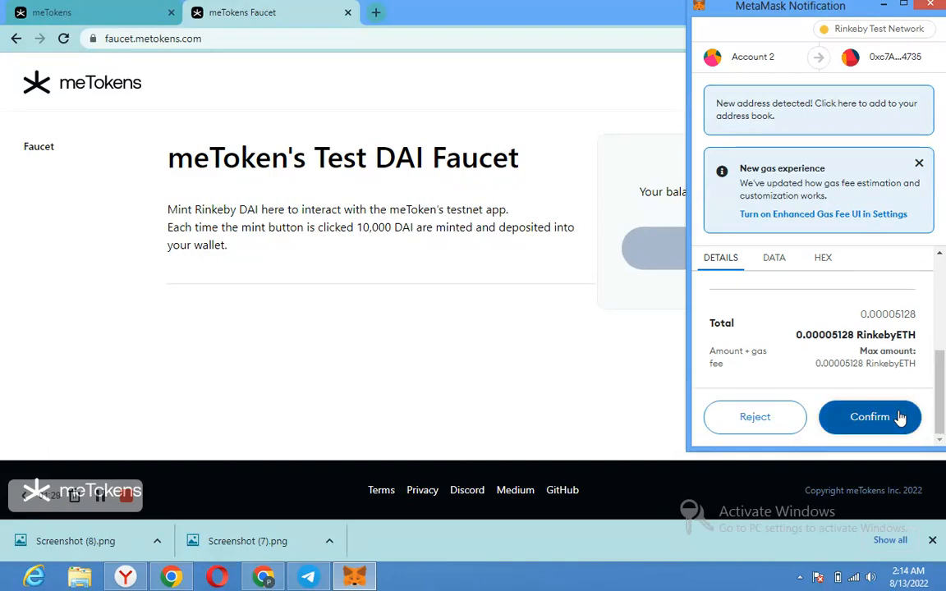
click(871, 418)
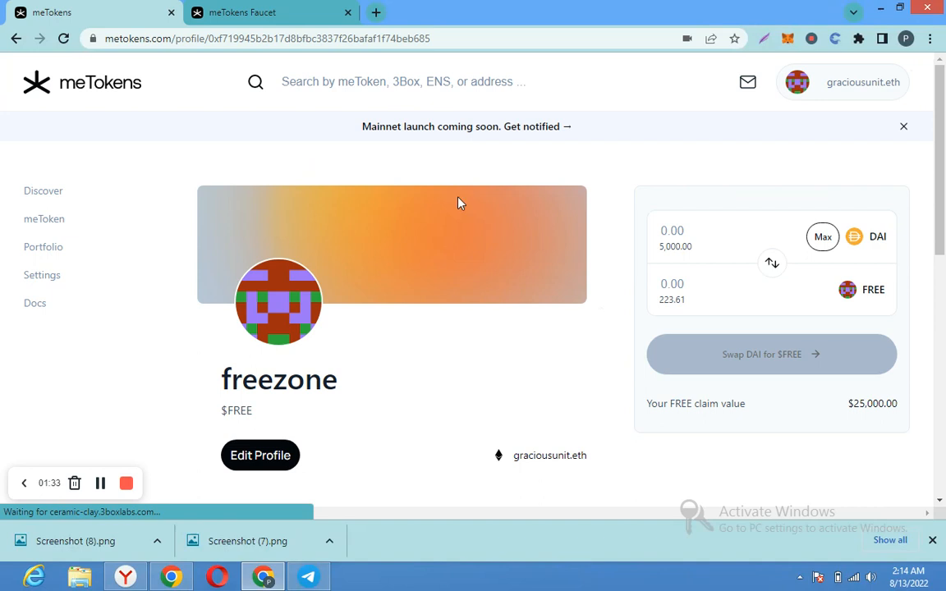
mouse_move(823, 237)
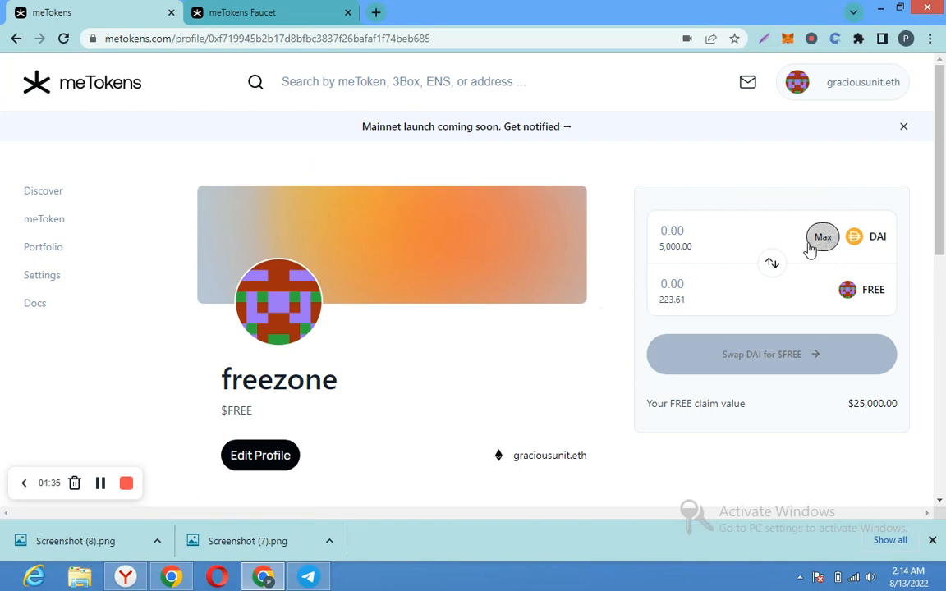
mouse_move(771, 332)
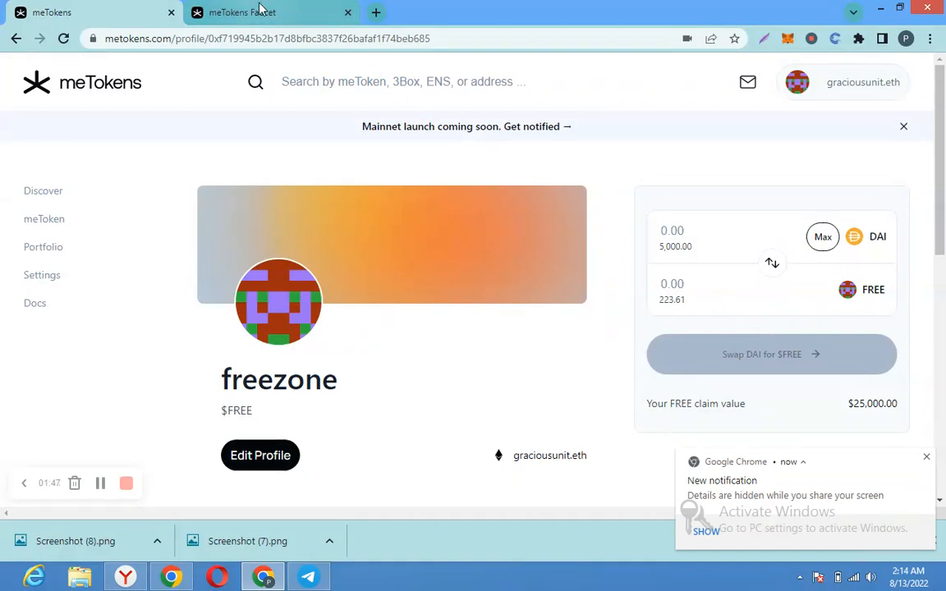
click(243, 13)
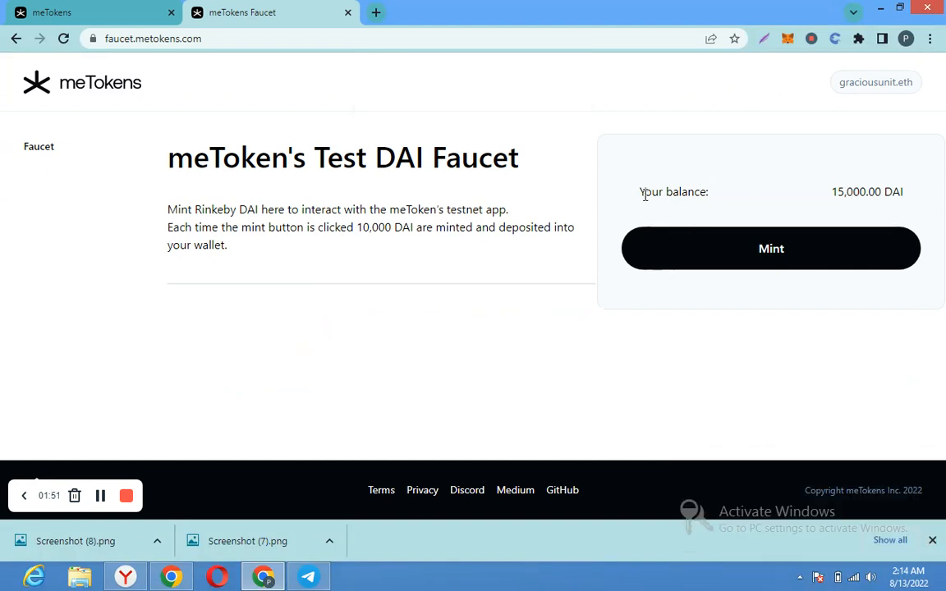
click(51, 13)
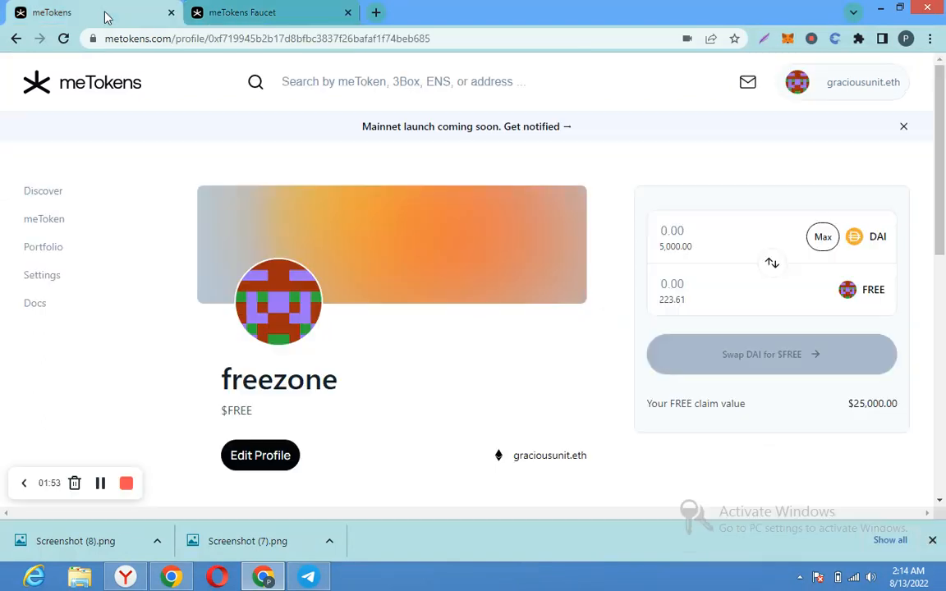
mouse_move(176, 158)
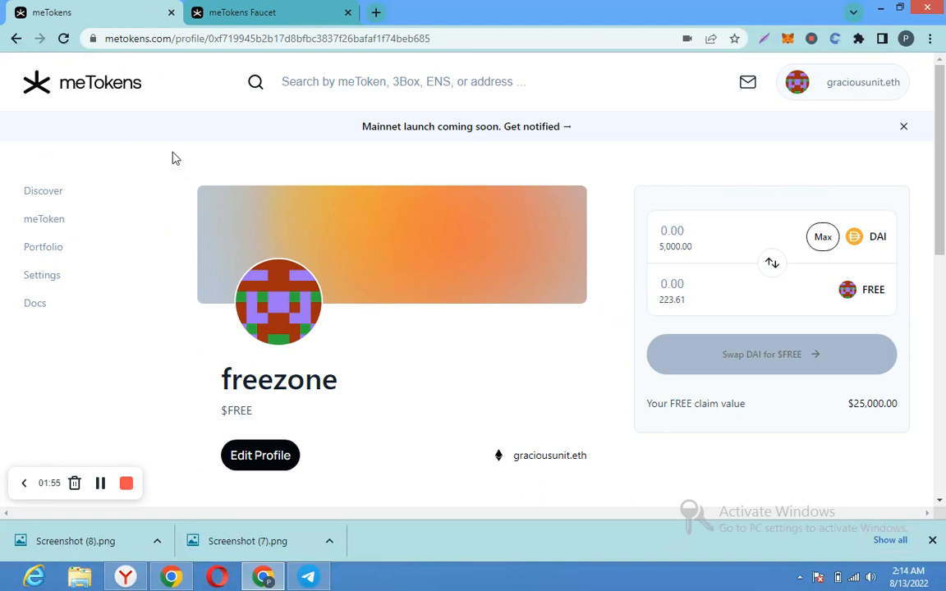
mouse_move(782, 272)
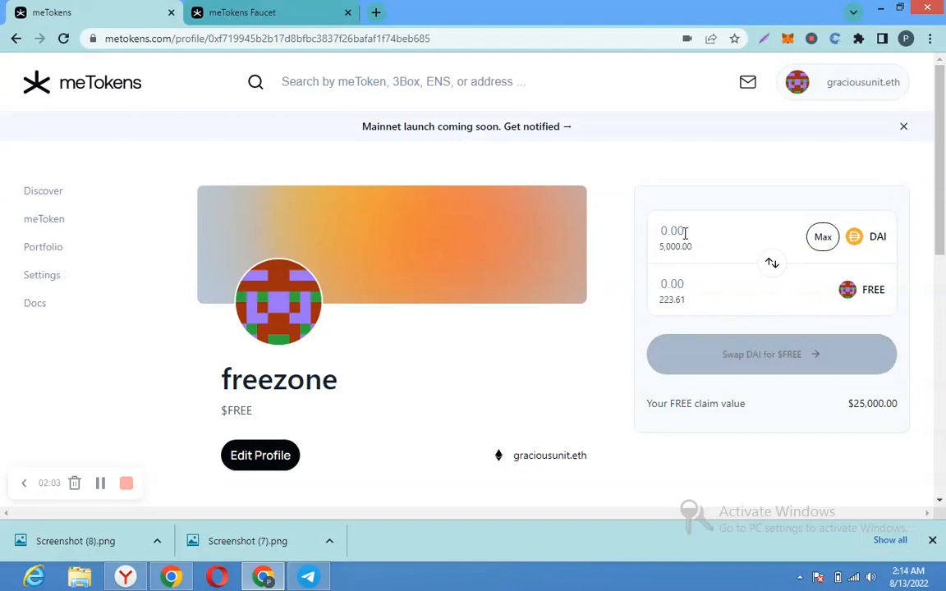
Enter 10000 DAI for about 40.97 FREE and reload until the 15,000 DAI balance shows
text(10000)
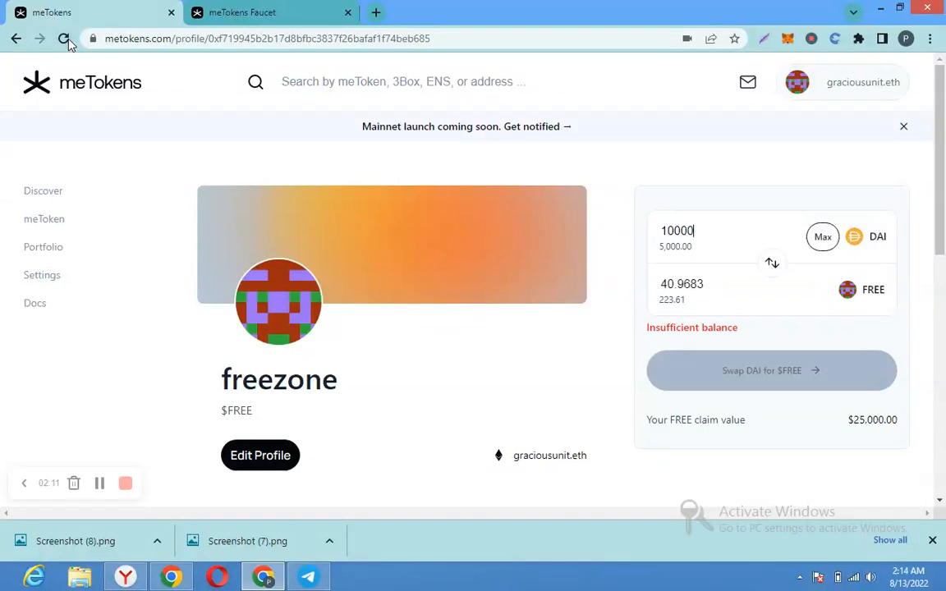
click(64, 40)
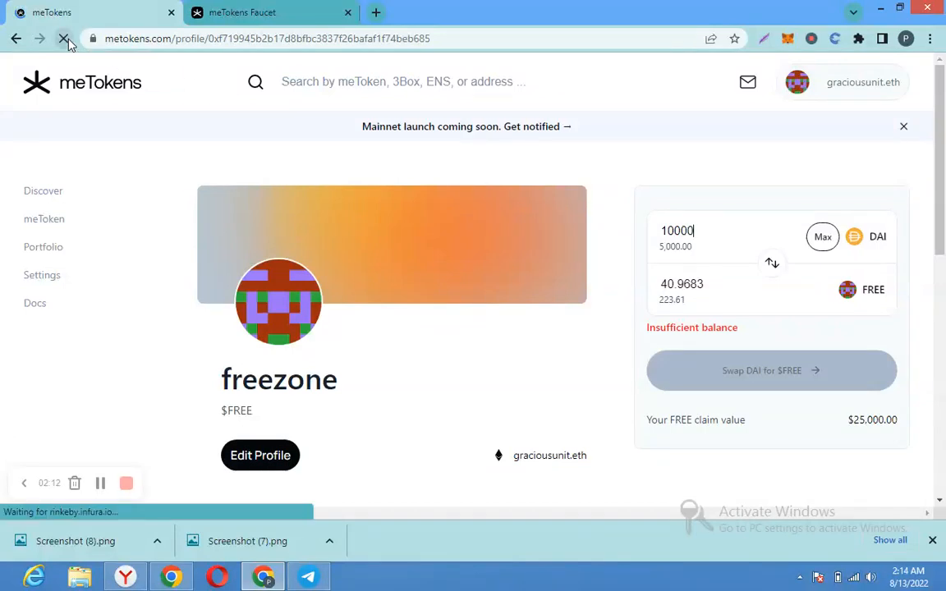
click(64, 39)
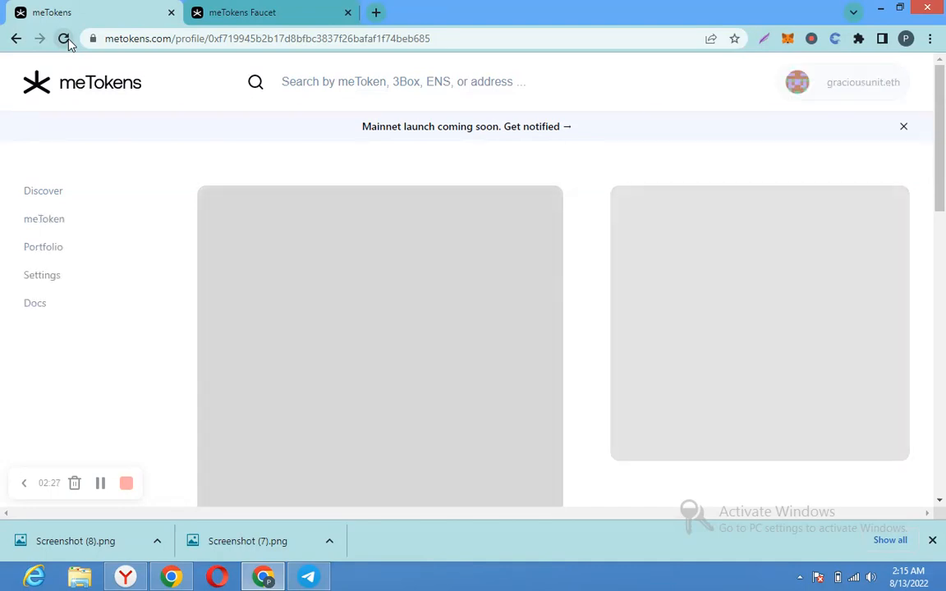
click(63, 40)
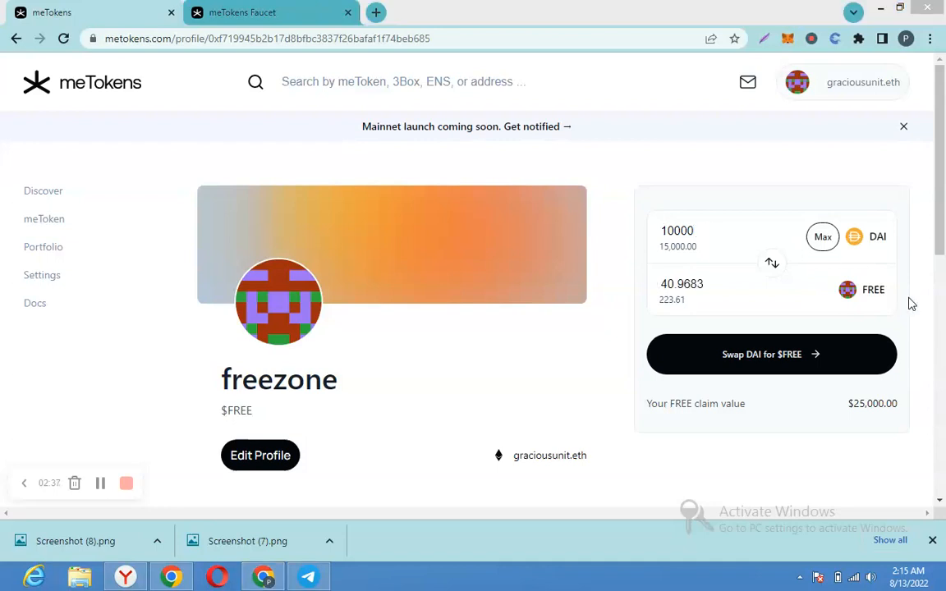
mouse_move(742, 365)
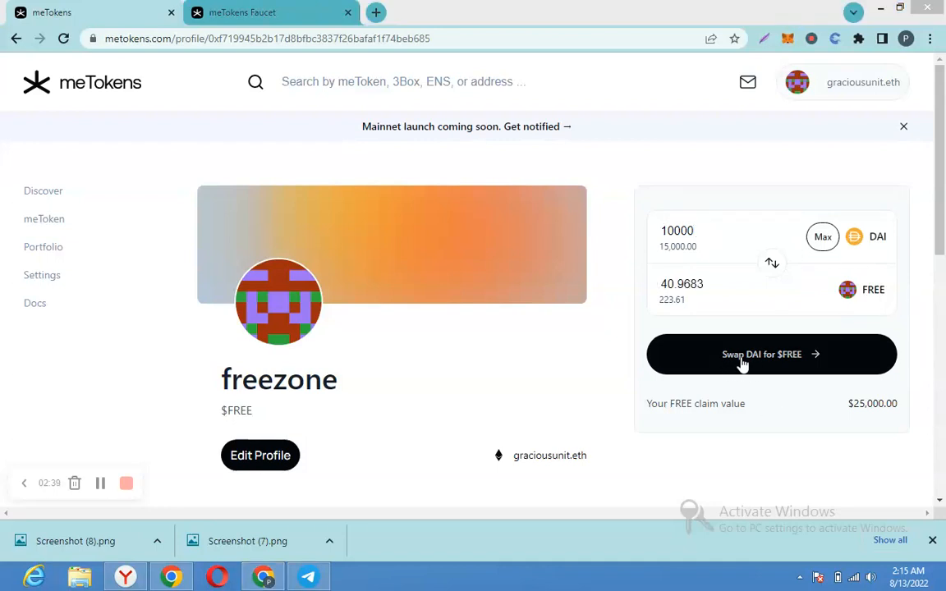
Swap 10,000 DAI for $FREE and confirm the mint in MetaMask at about 0.00026 RinkebyETH gas
click(772, 355)
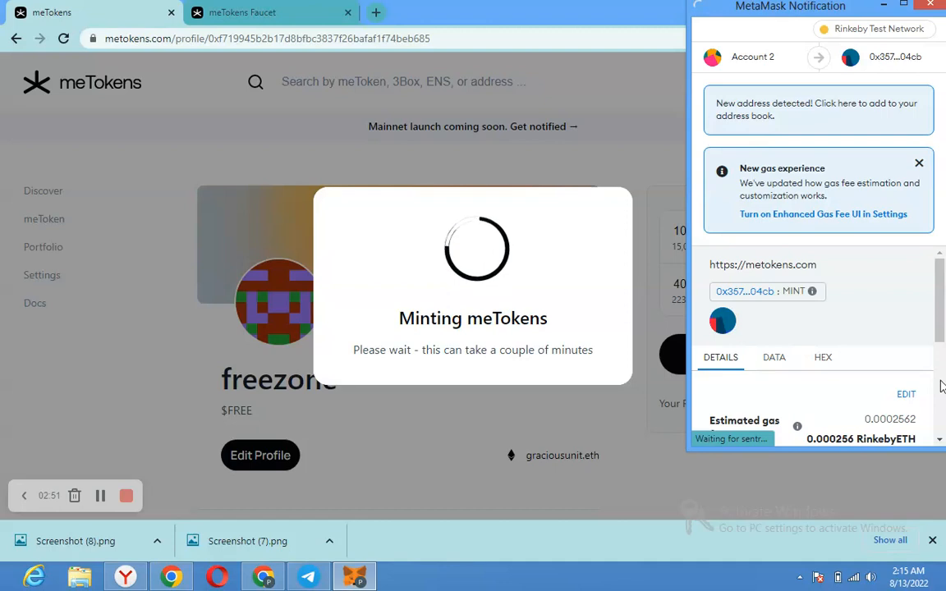
scroll(down, 3)
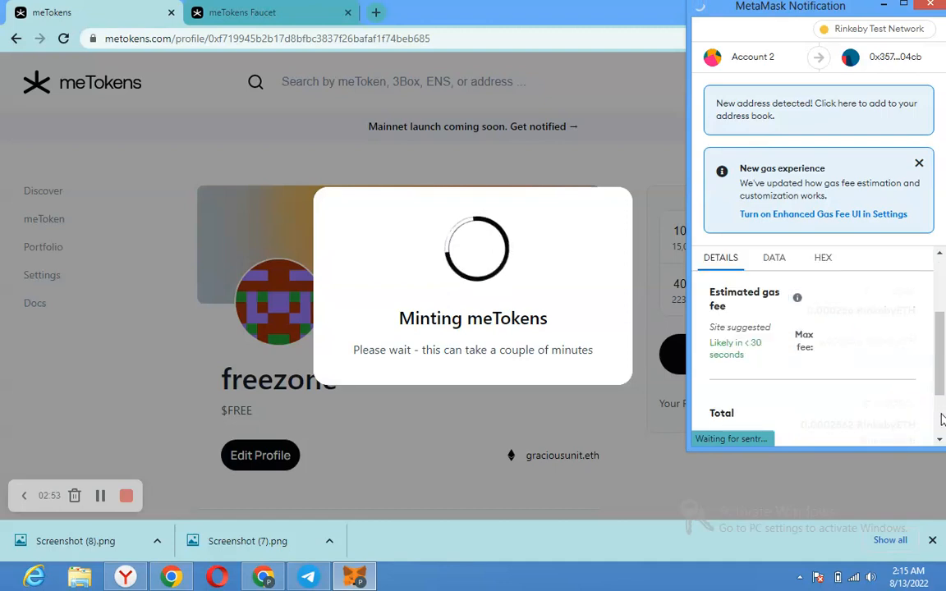
scroll(down, 3)
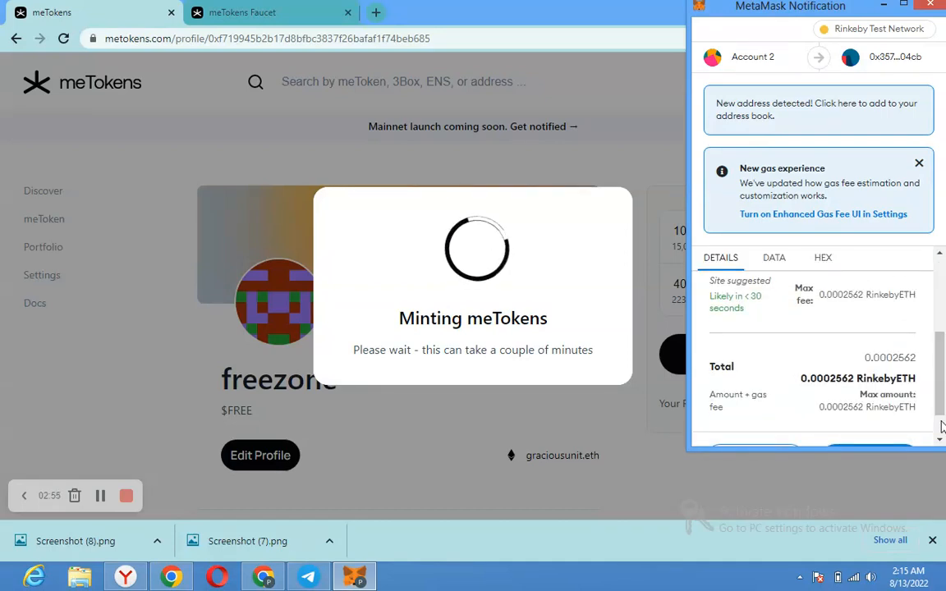
scroll(down, 3)
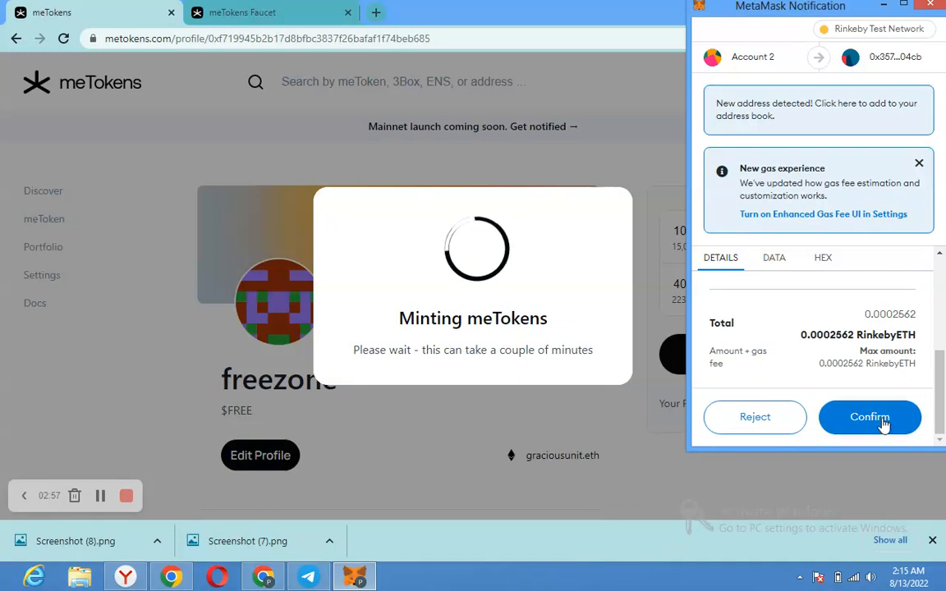
click(871, 417)
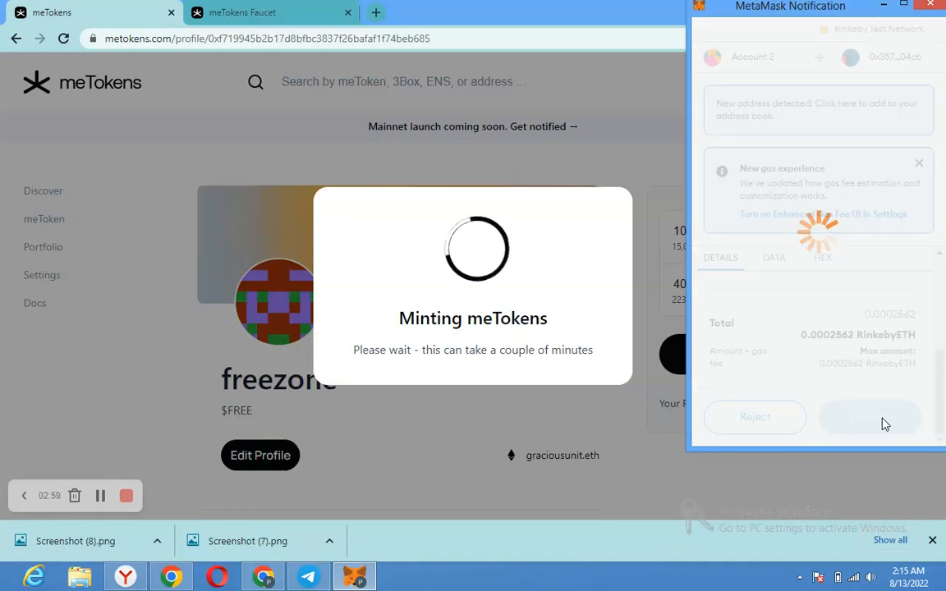
click(871, 417)
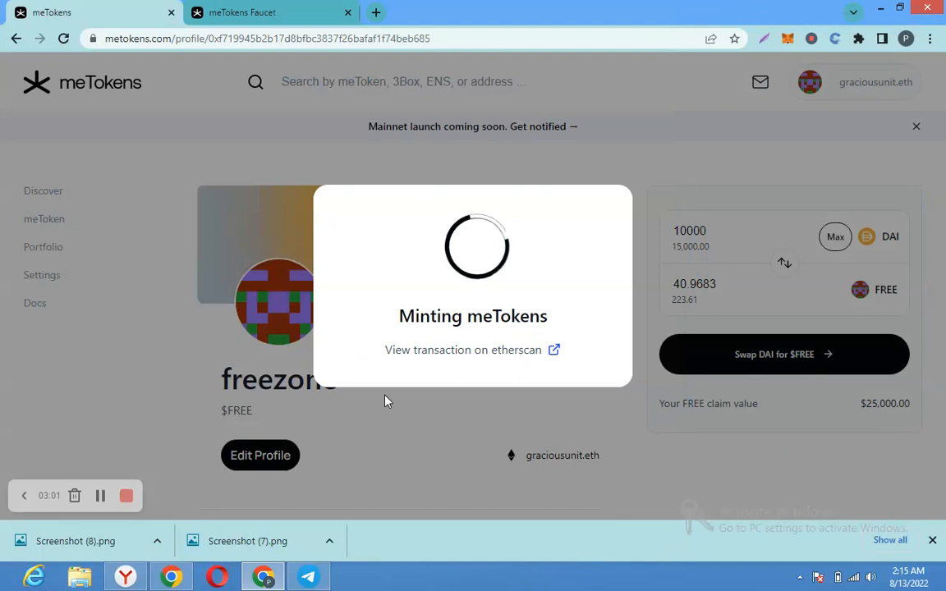